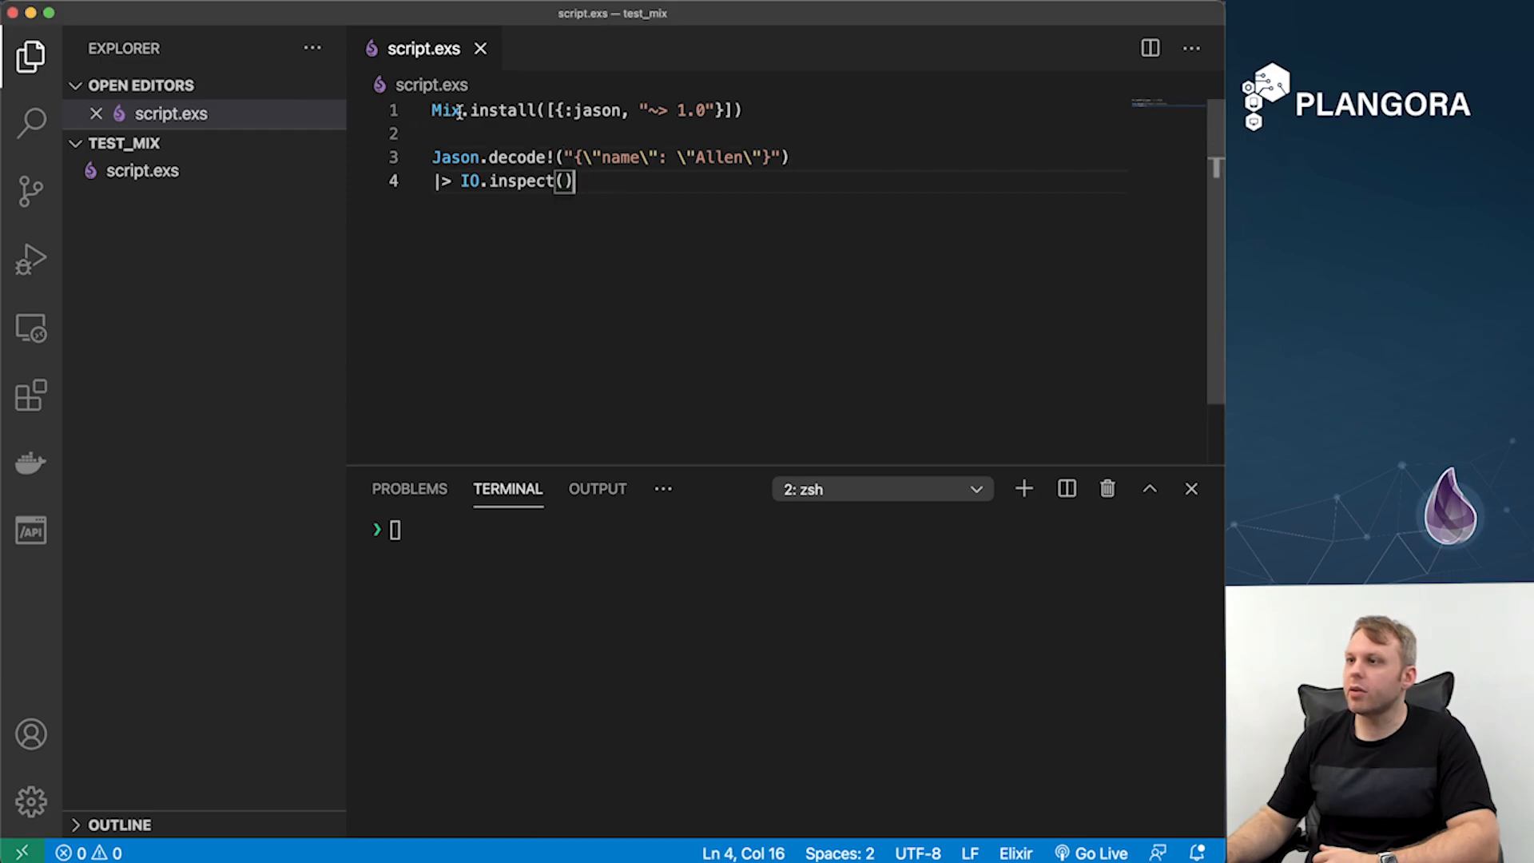
Review script.exs, highlighting the Mix.install jason dependency and the Jason.decode line
double_click(503, 110)
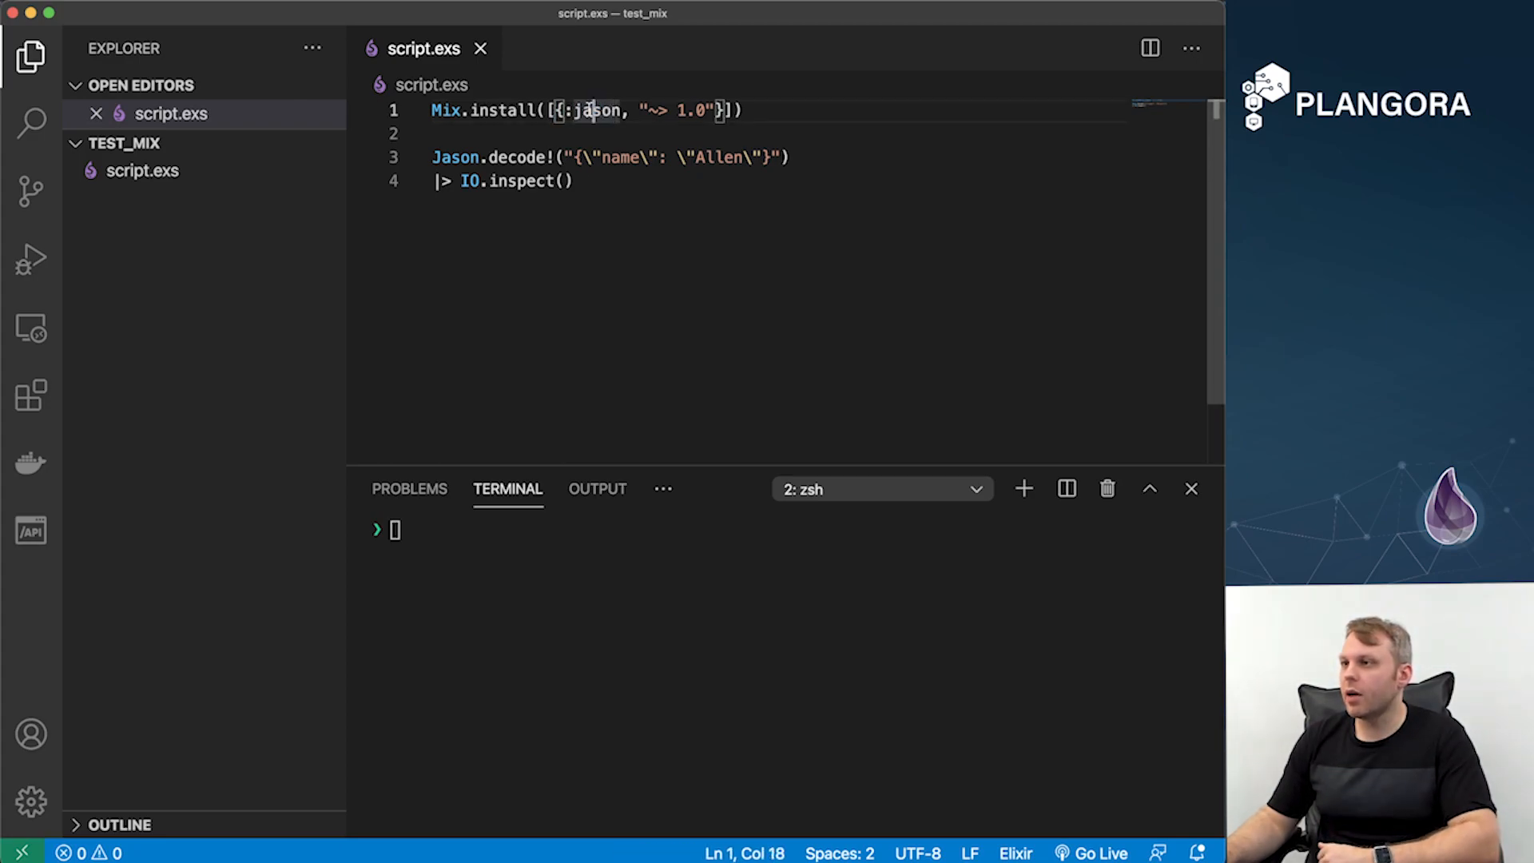
double_click(596, 110)
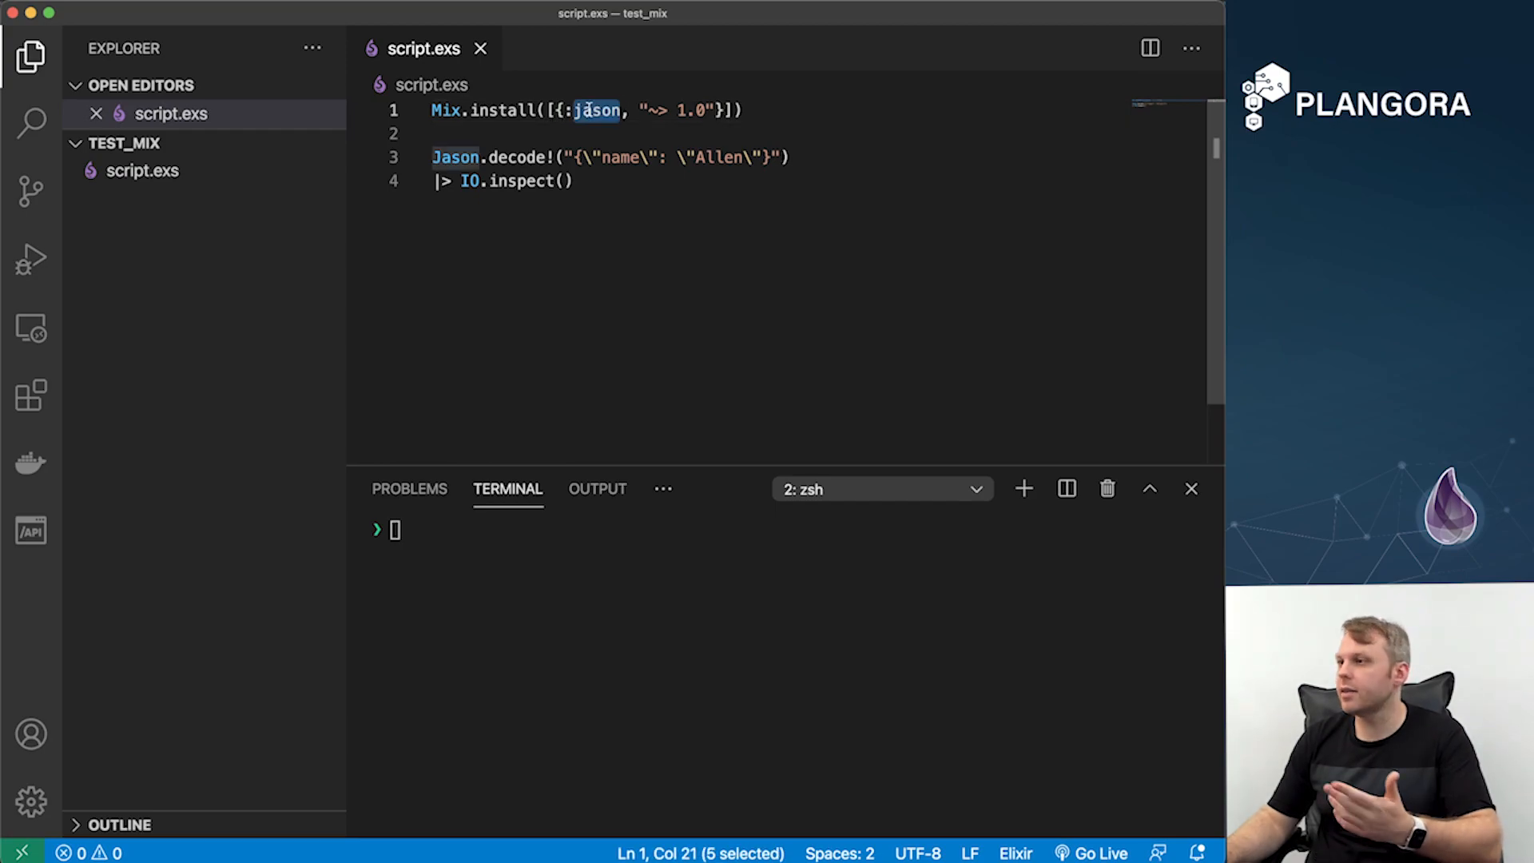
drag(644, 111, 714, 110)
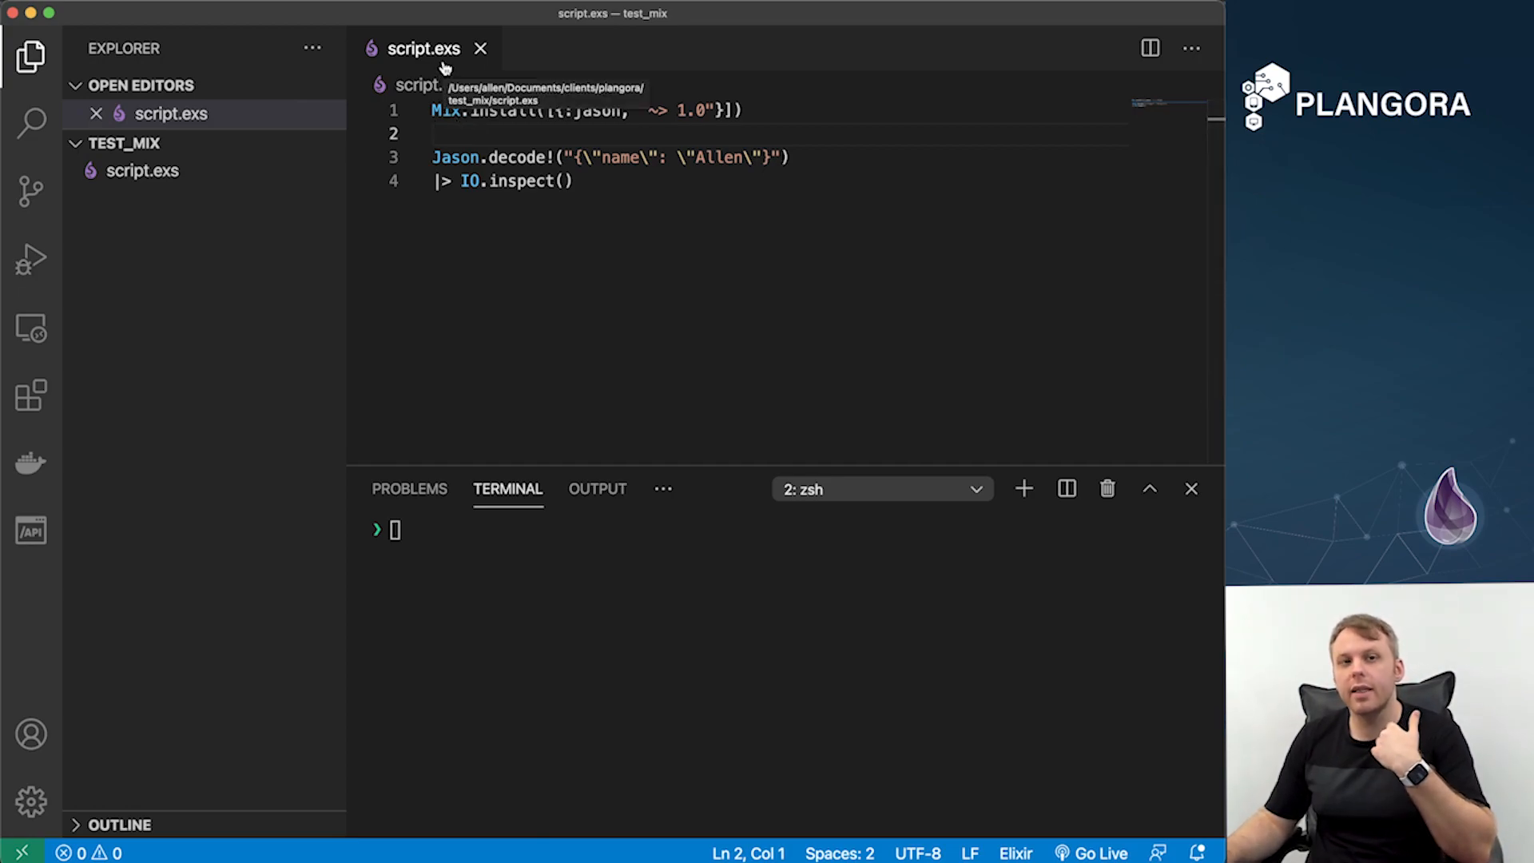
click(572, 180)
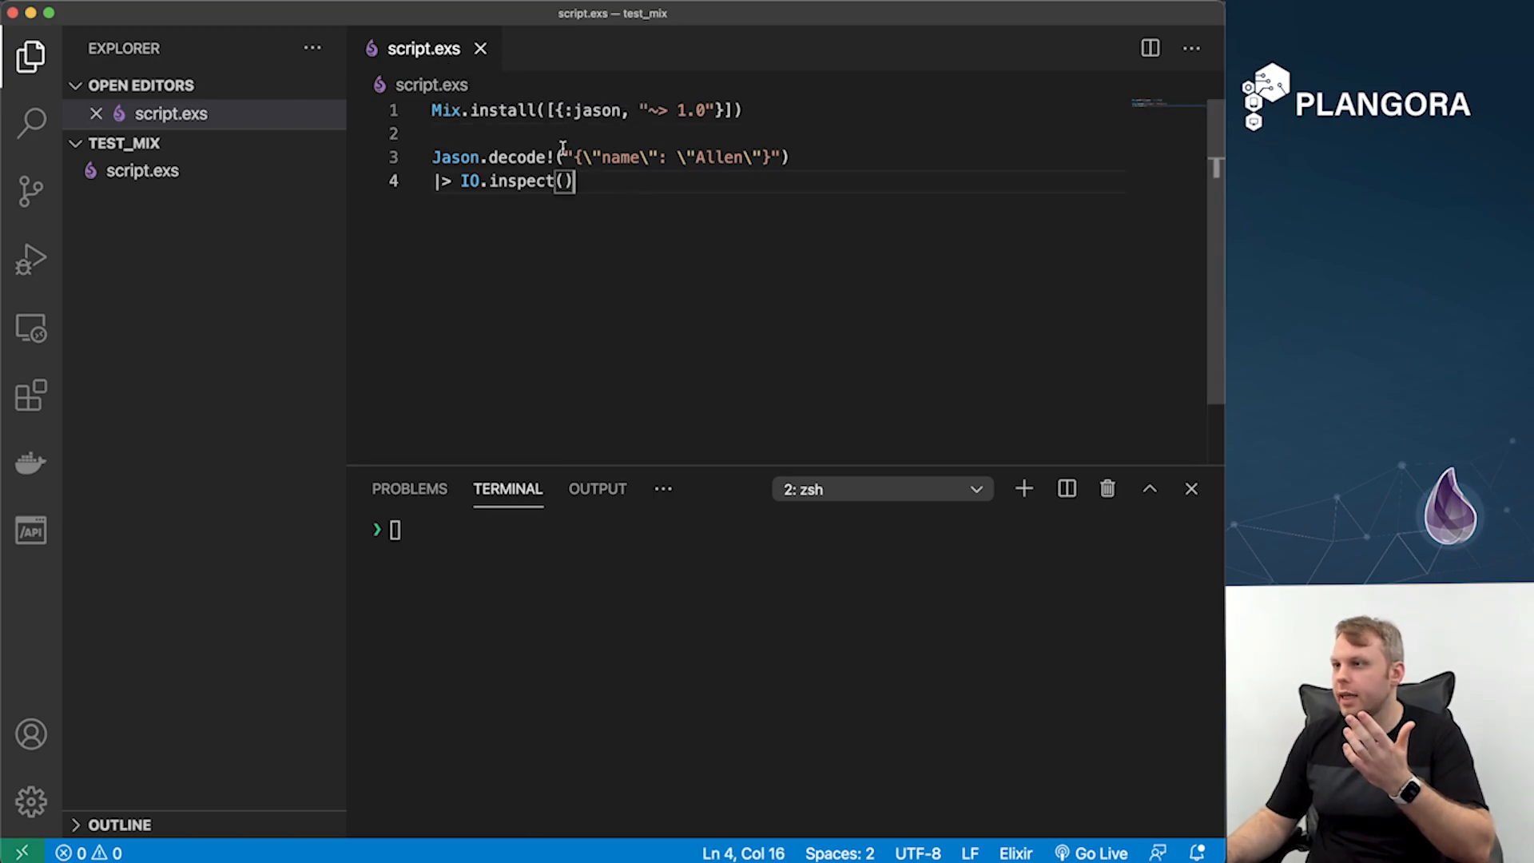
drag(566, 156, 780, 156)
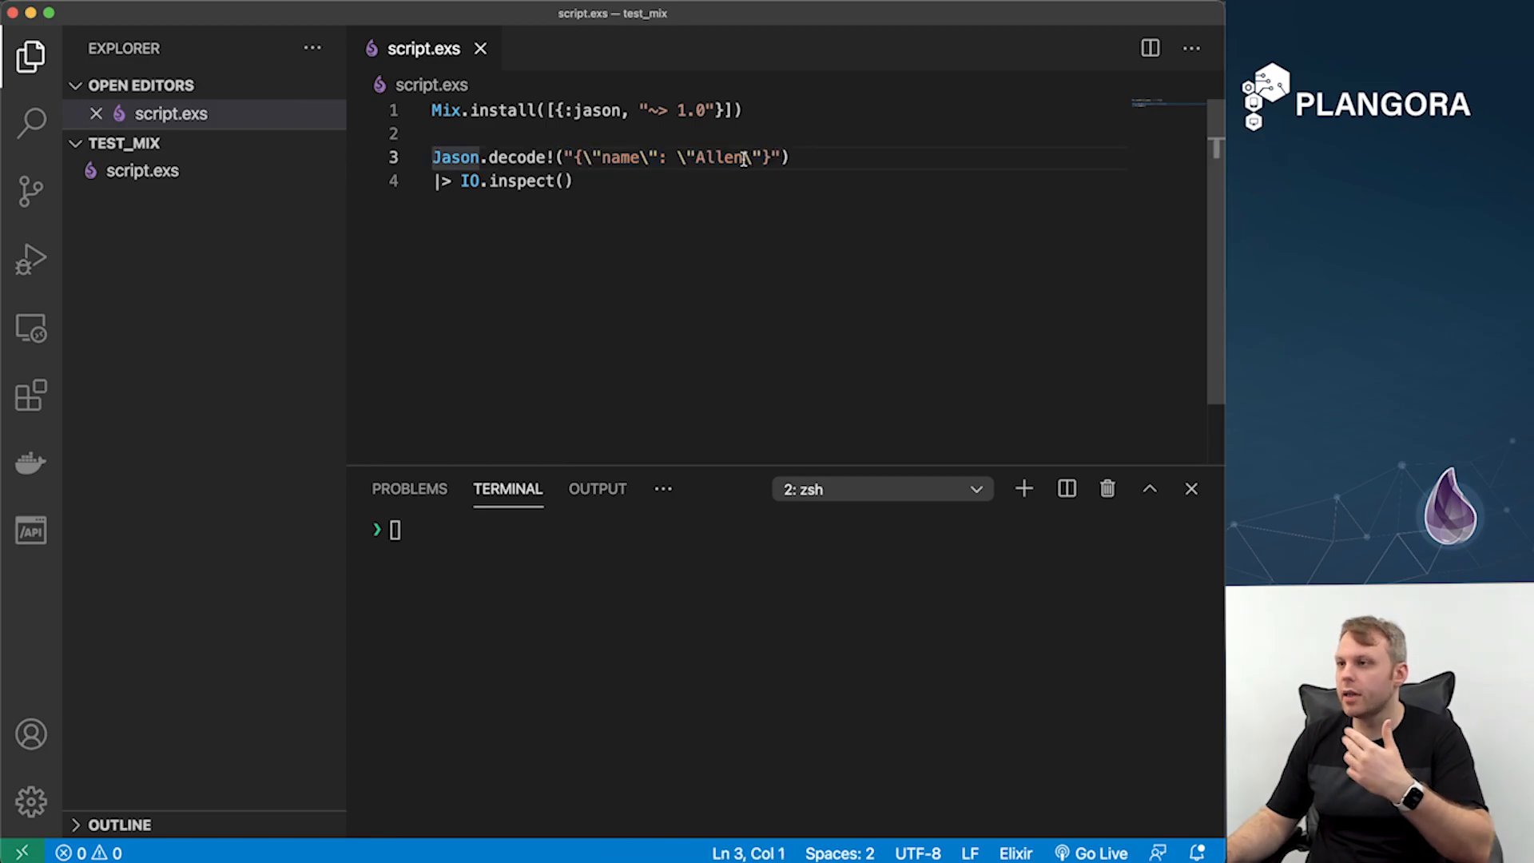
click(566, 181)
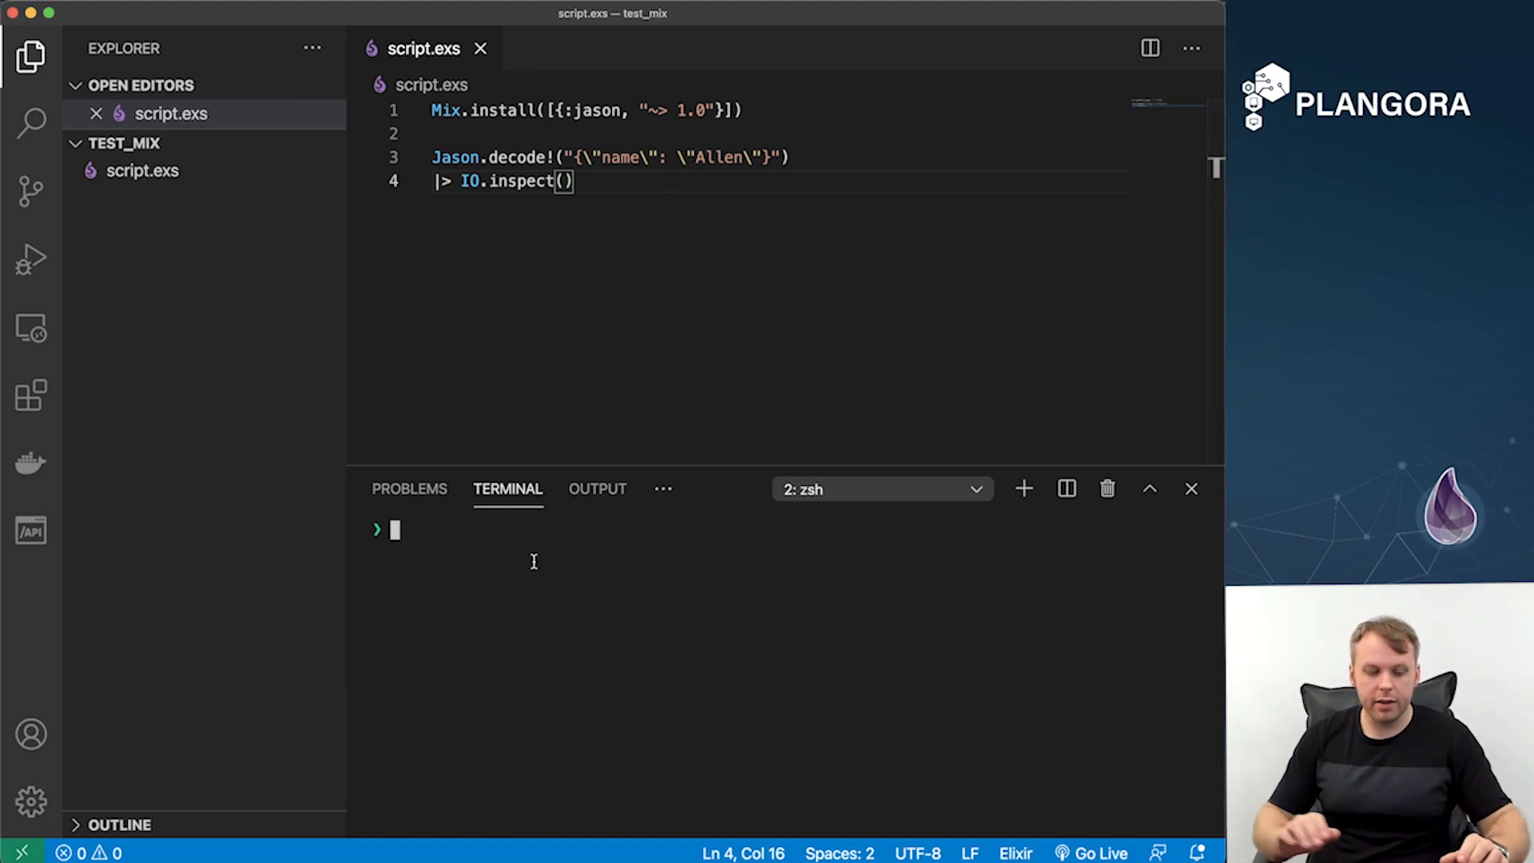
Run 'elixir script.exs' in the terminal so Jason installs and the decoded name map prints
text(elixir script.exs)
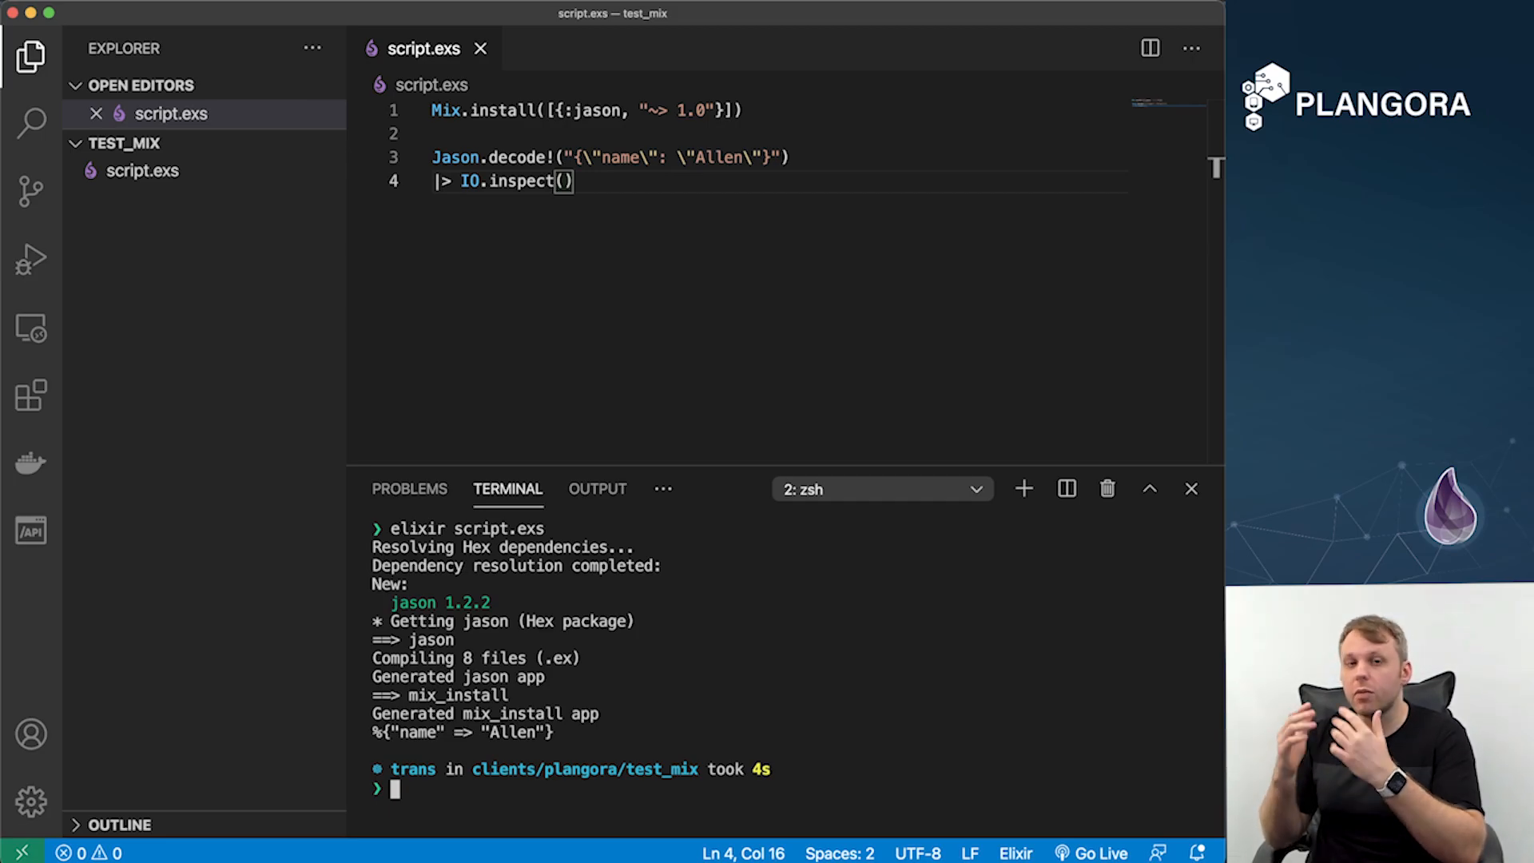
text(elixir script.exs)
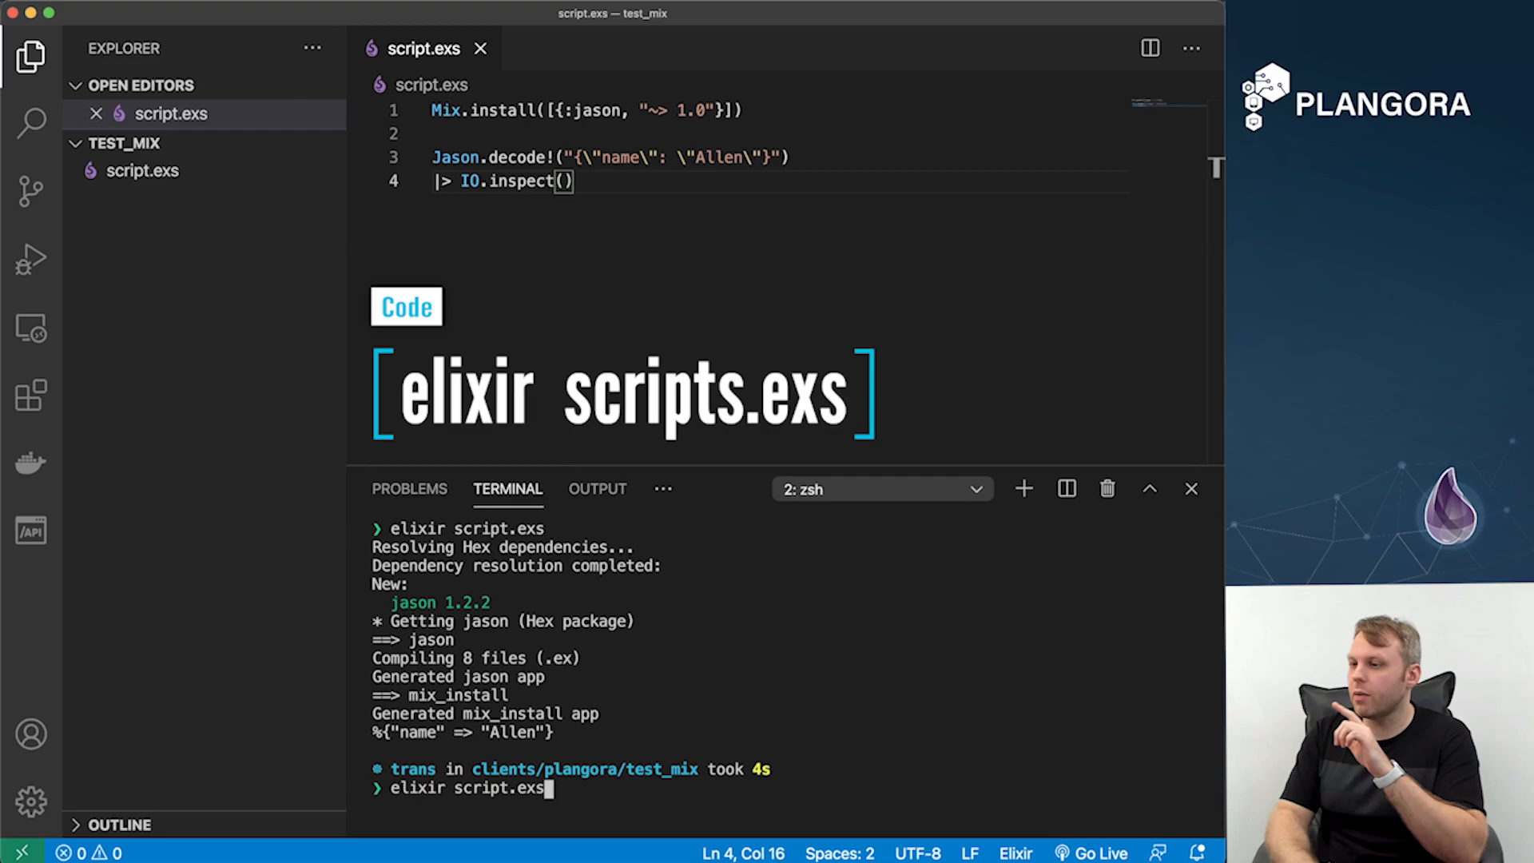
key(Return)
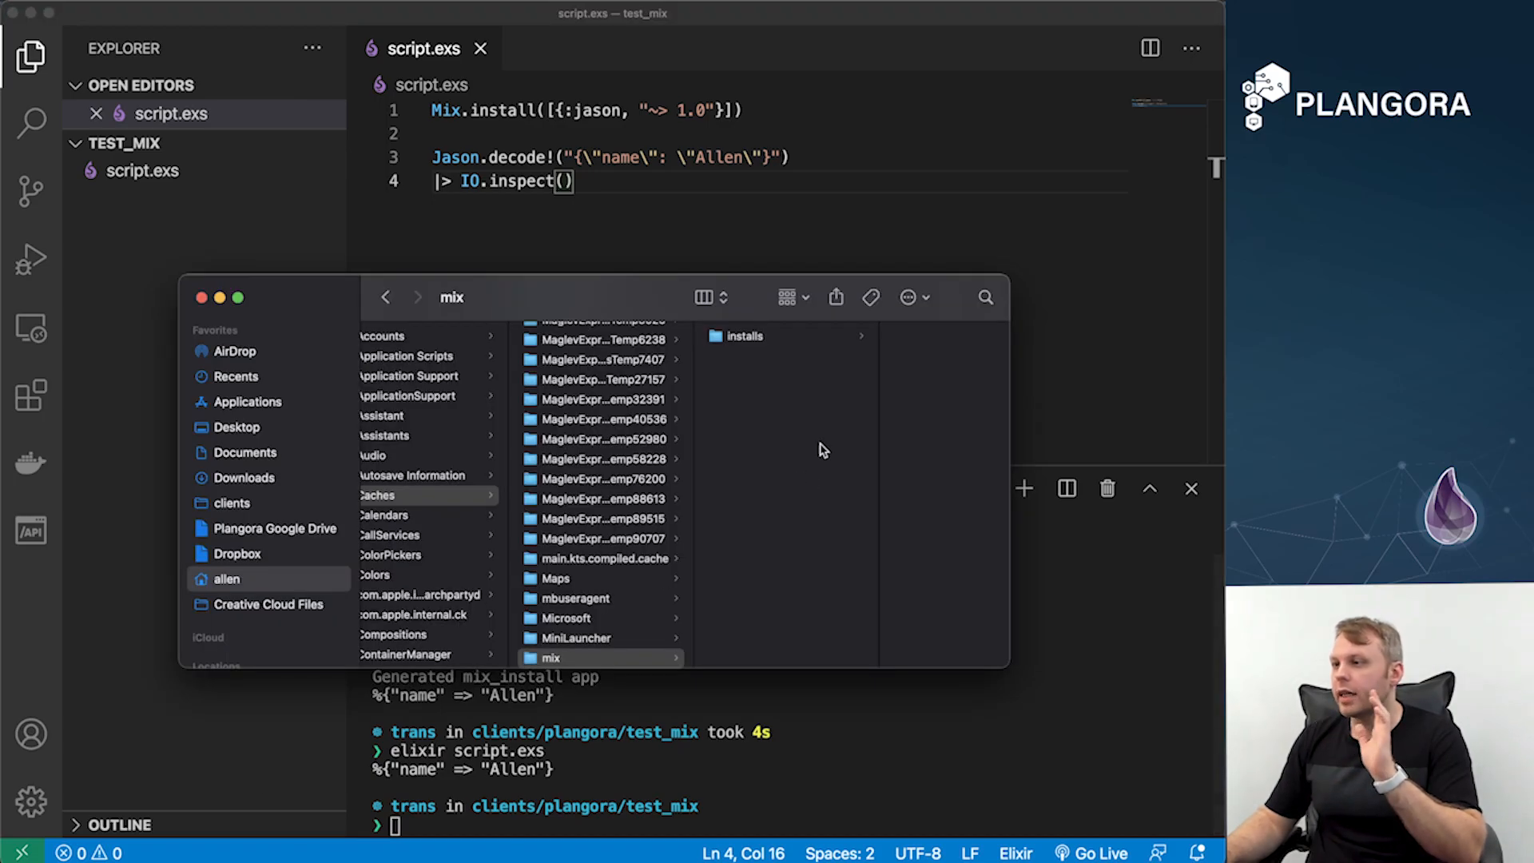
mouse_move(818, 449)
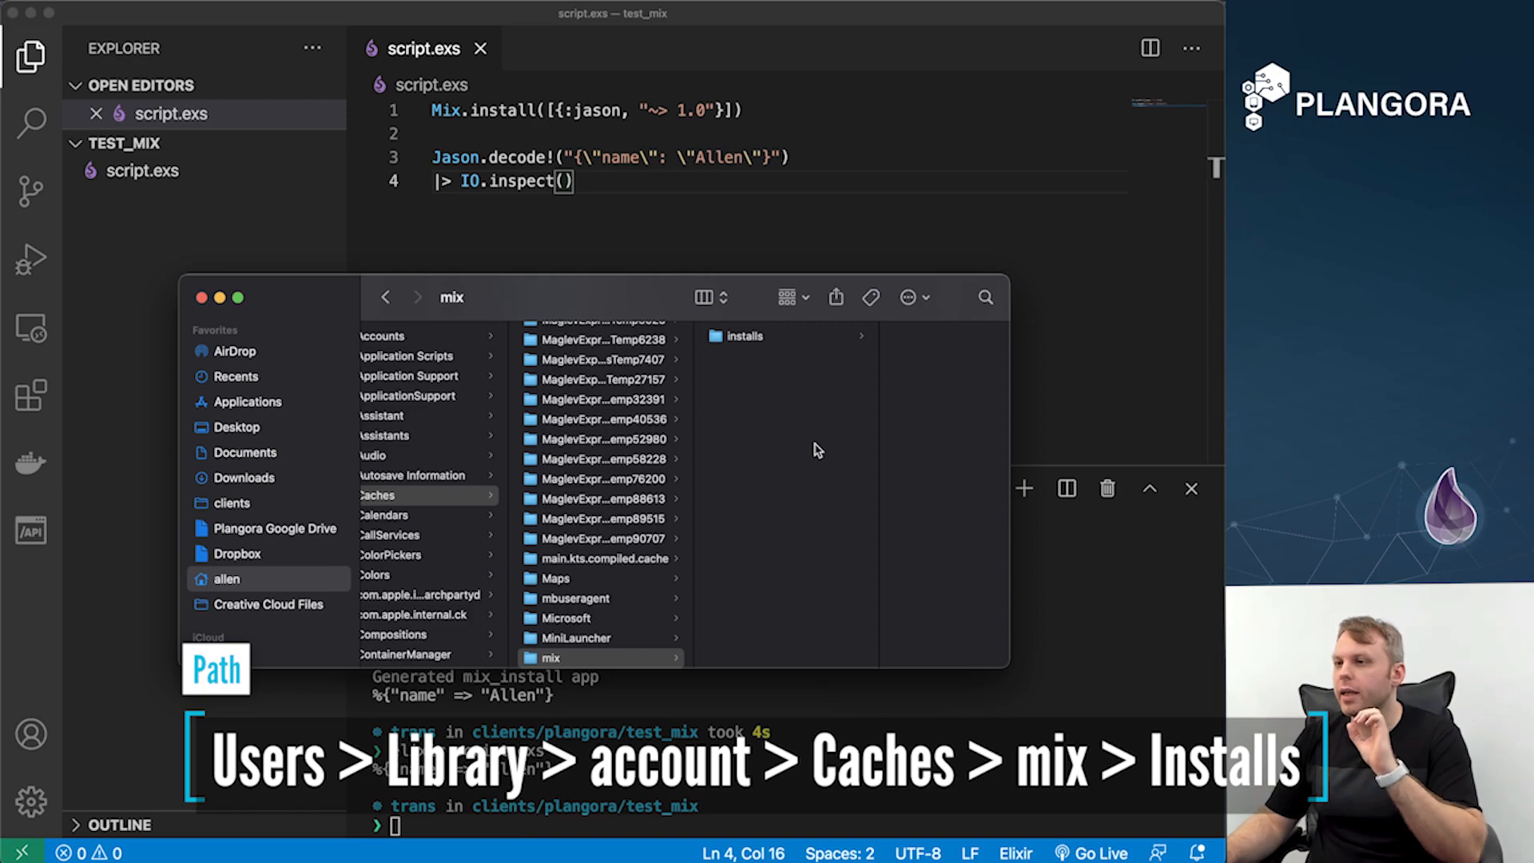
mouse_move(782, 337)
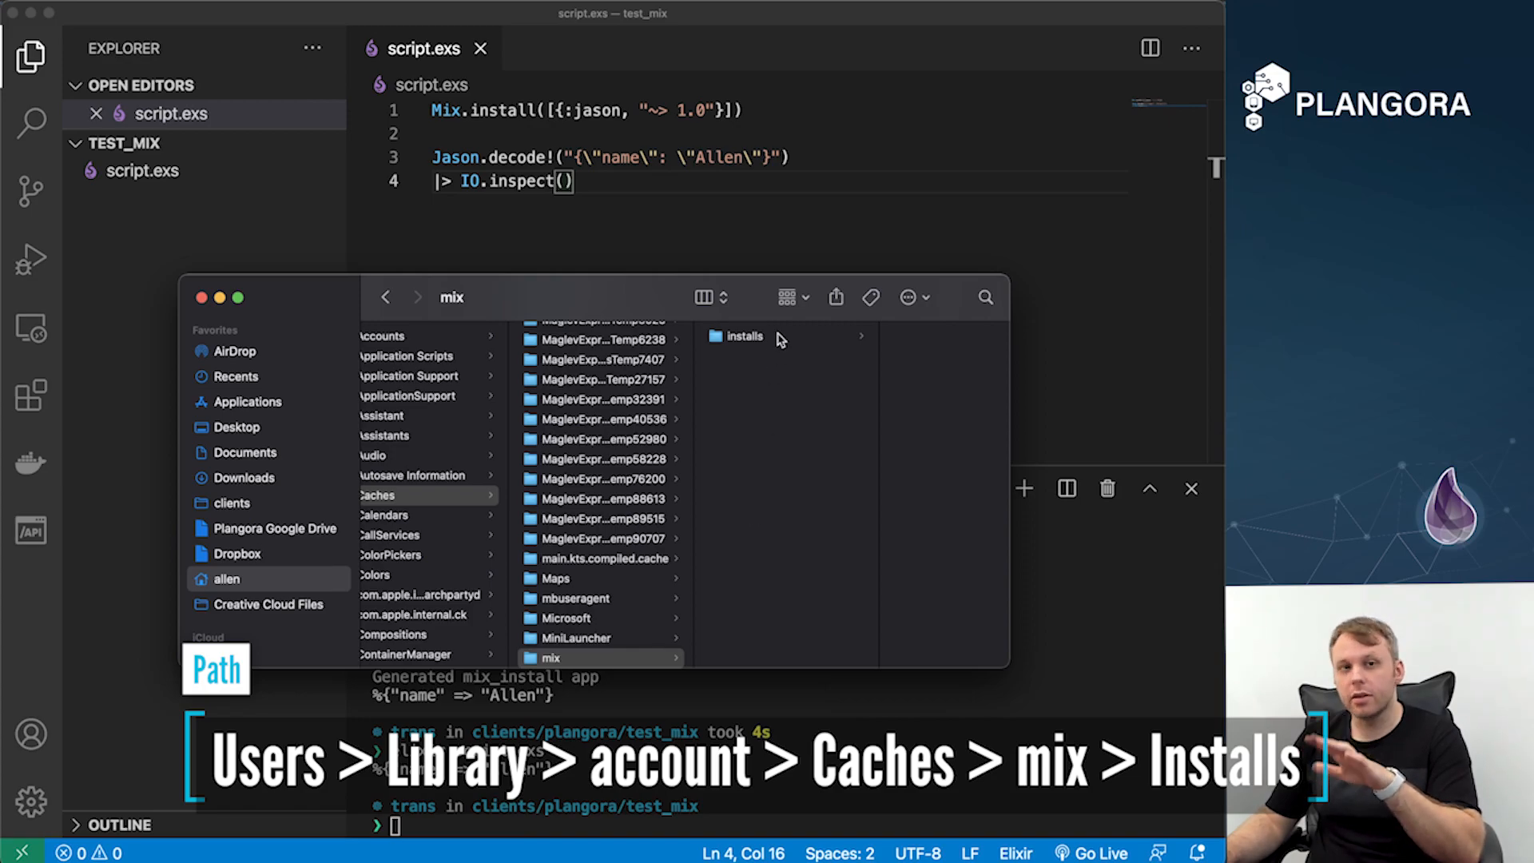
Drill from installs into the elixir-1.12.0 folder and the script's hashed install folder
click(745, 337)
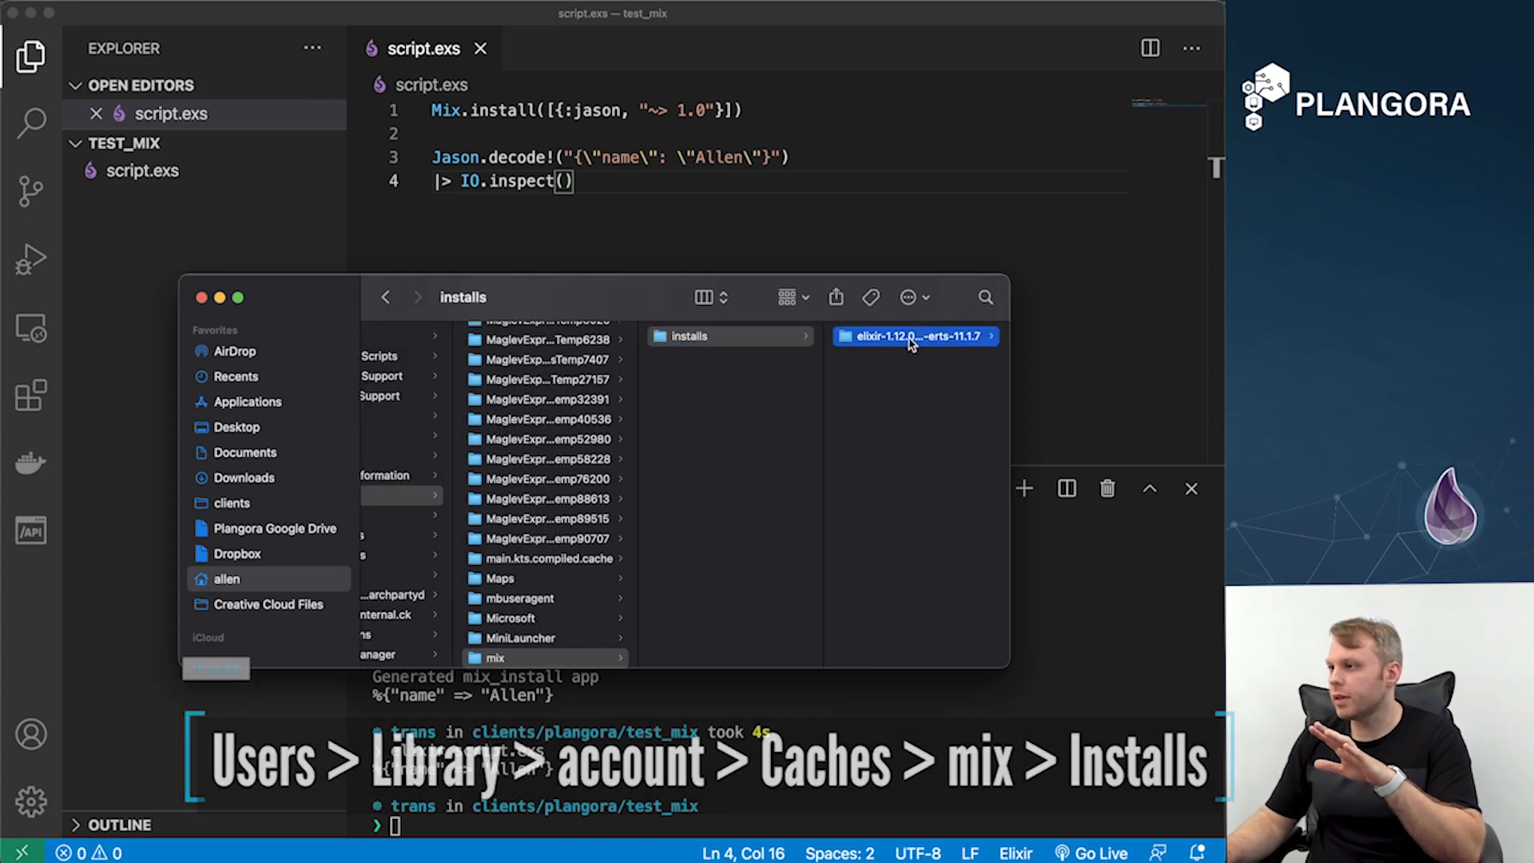
click(914, 335)
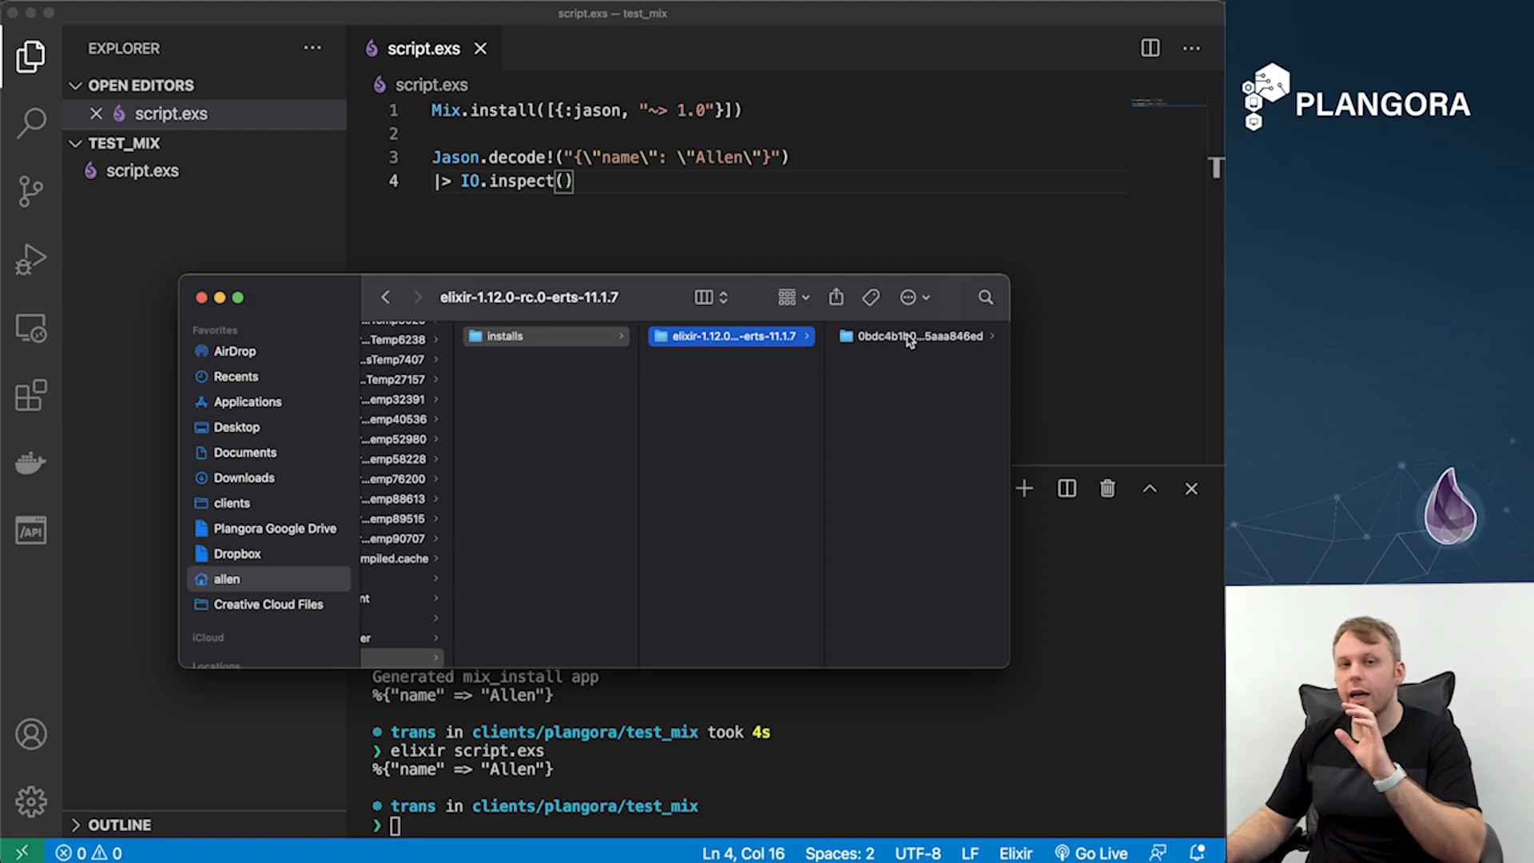
click(914, 336)
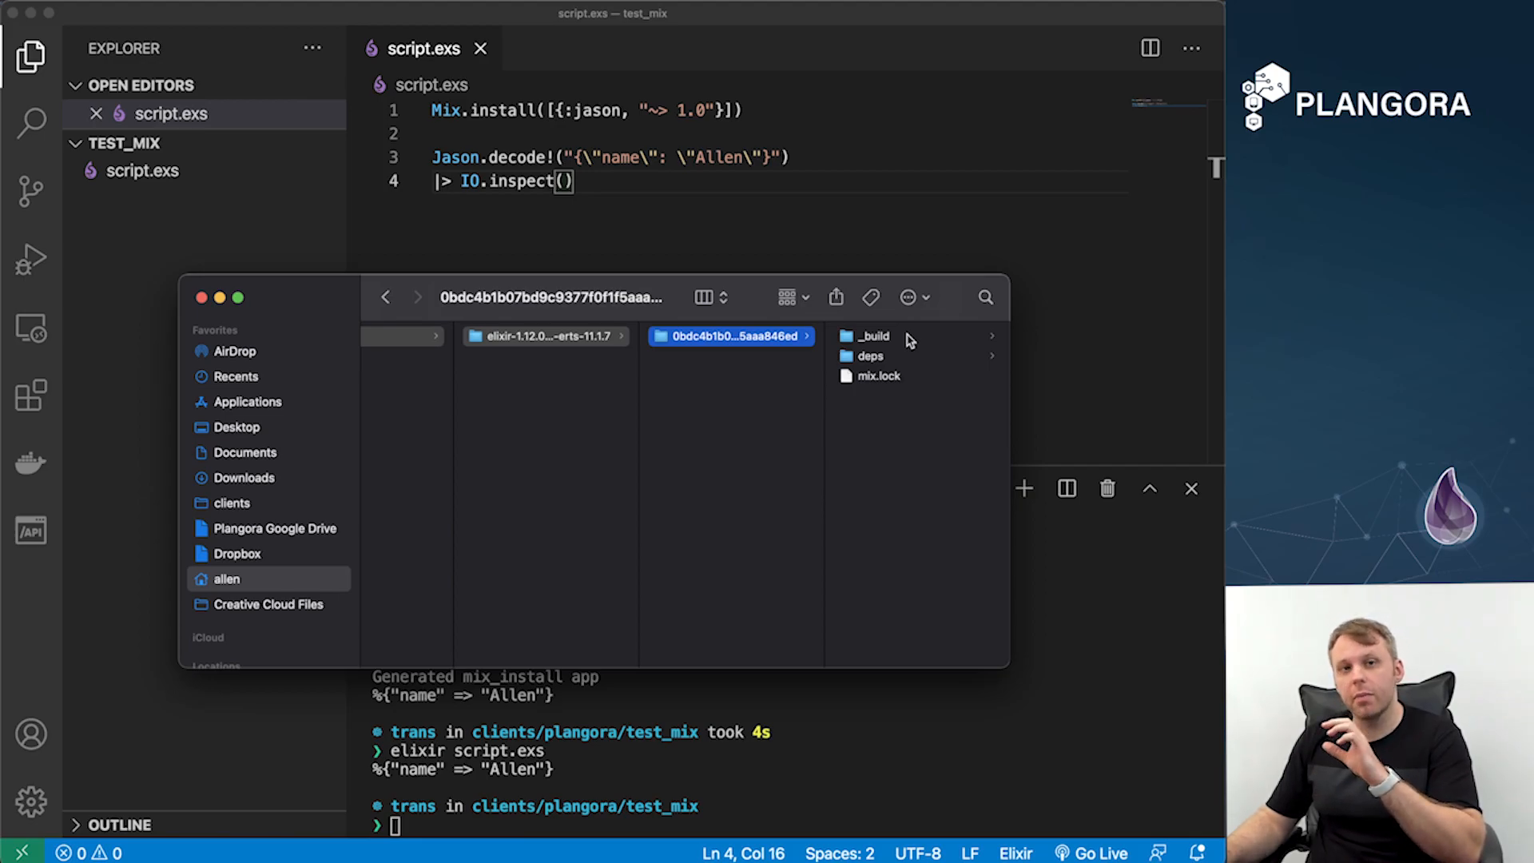
click(879, 375)
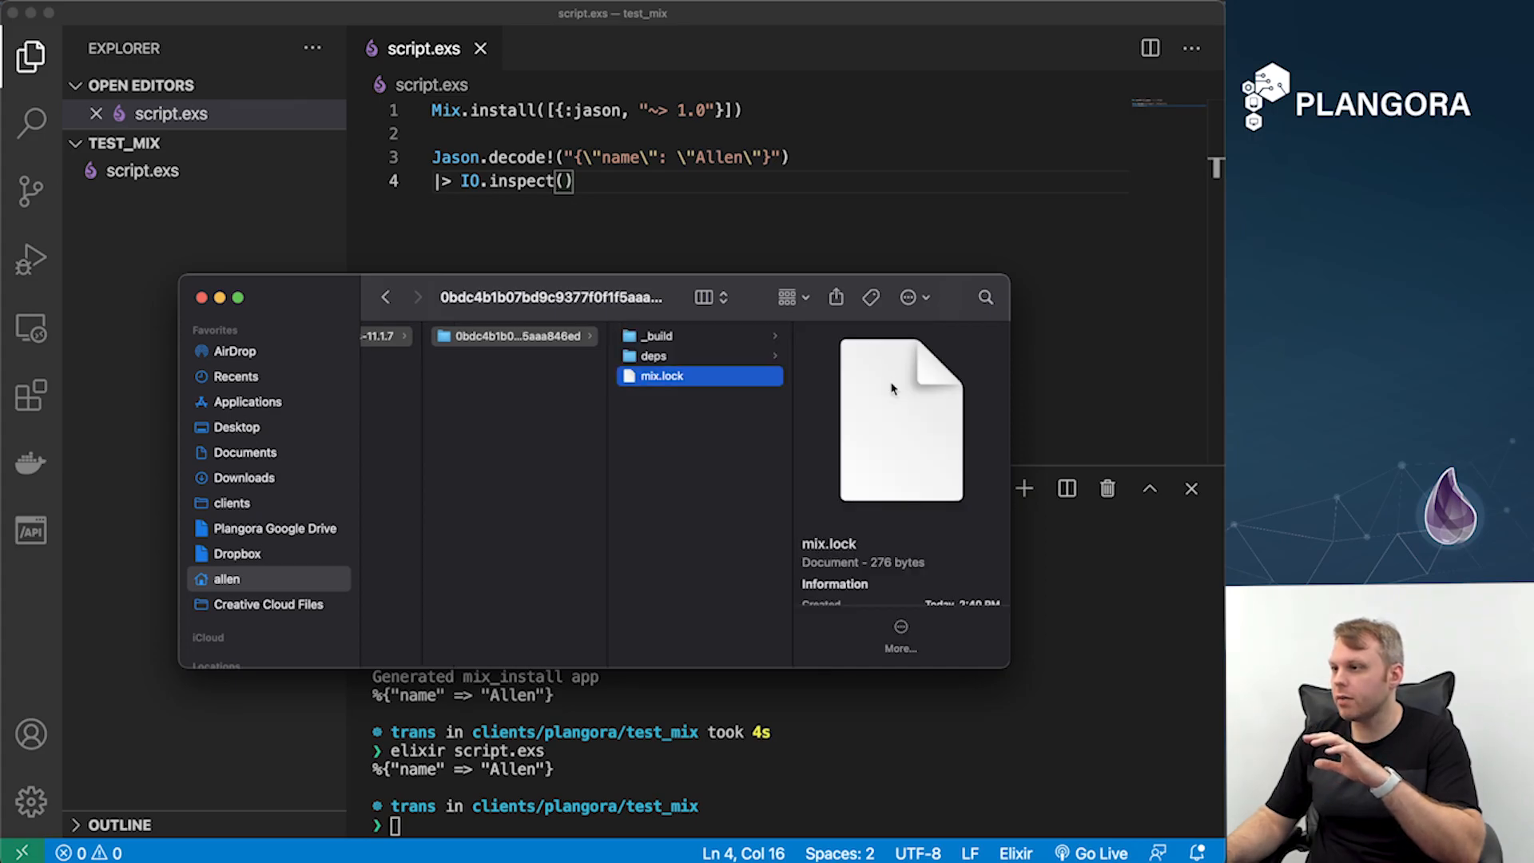
click(652, 354)
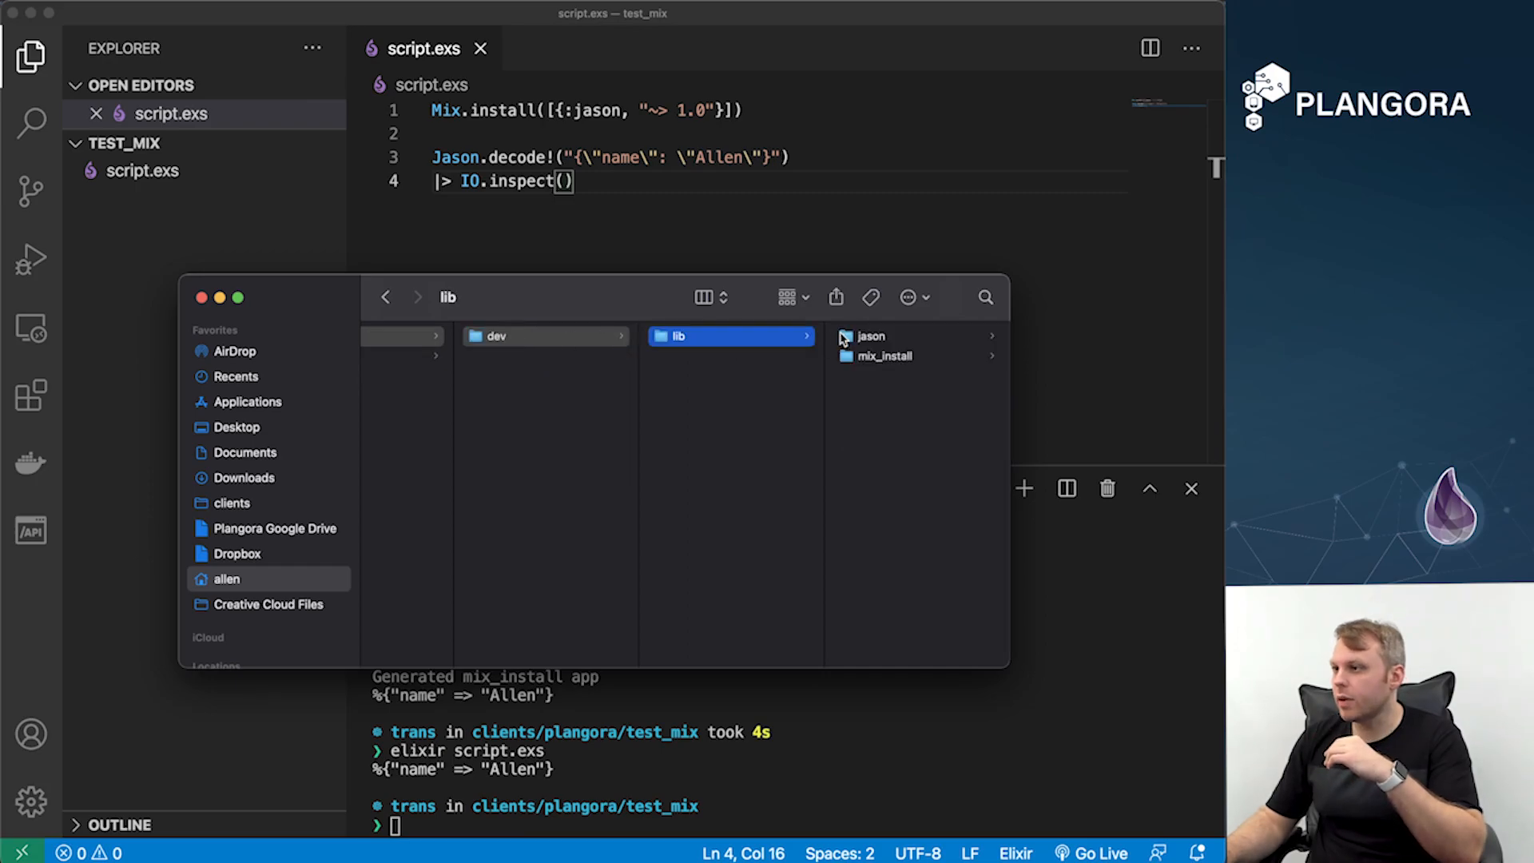
click(882, 354)
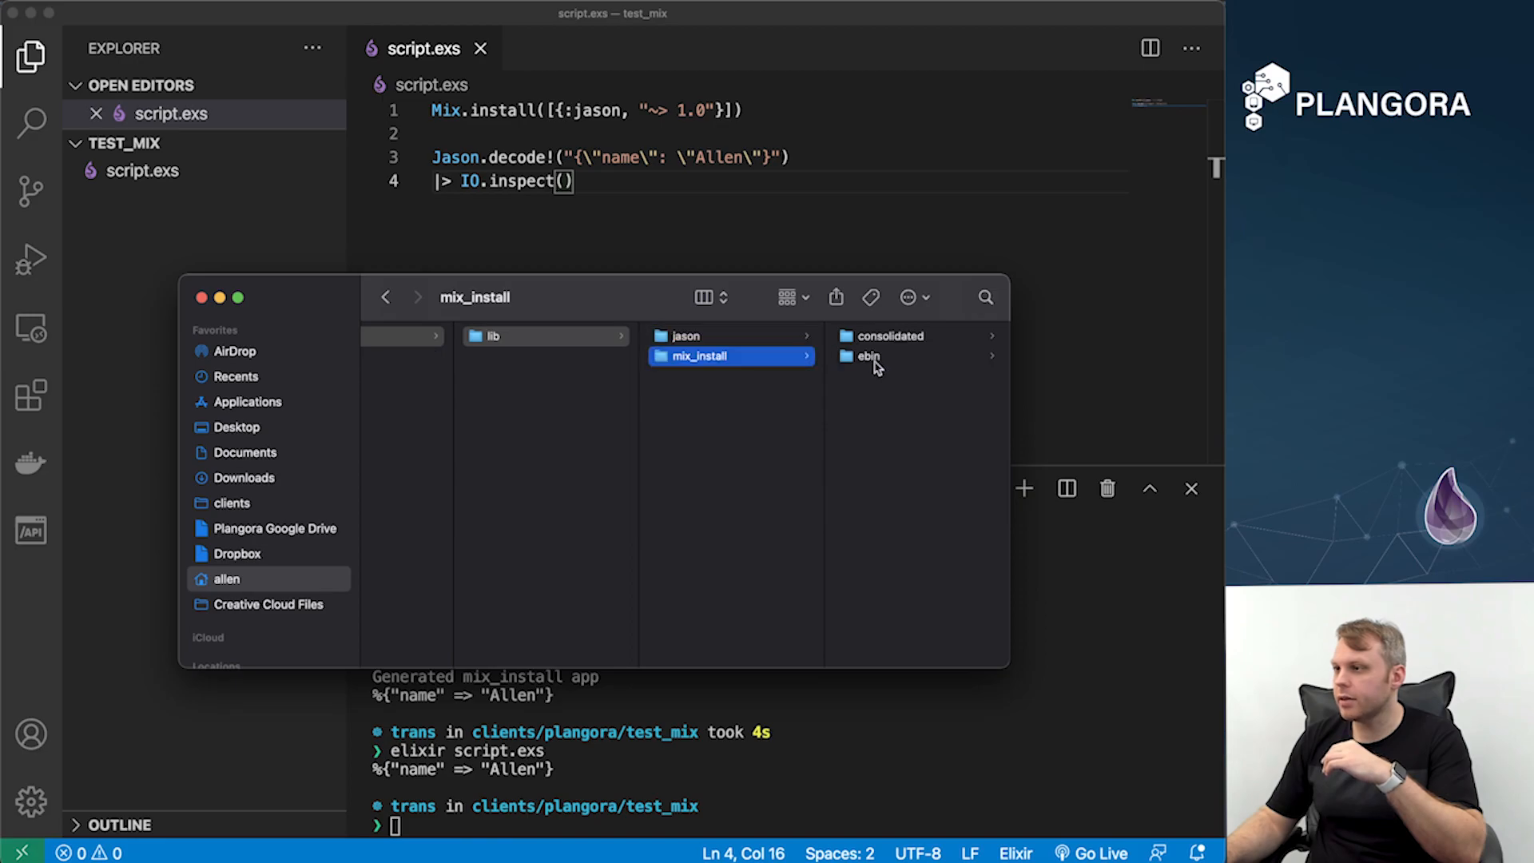
click(868, 356)
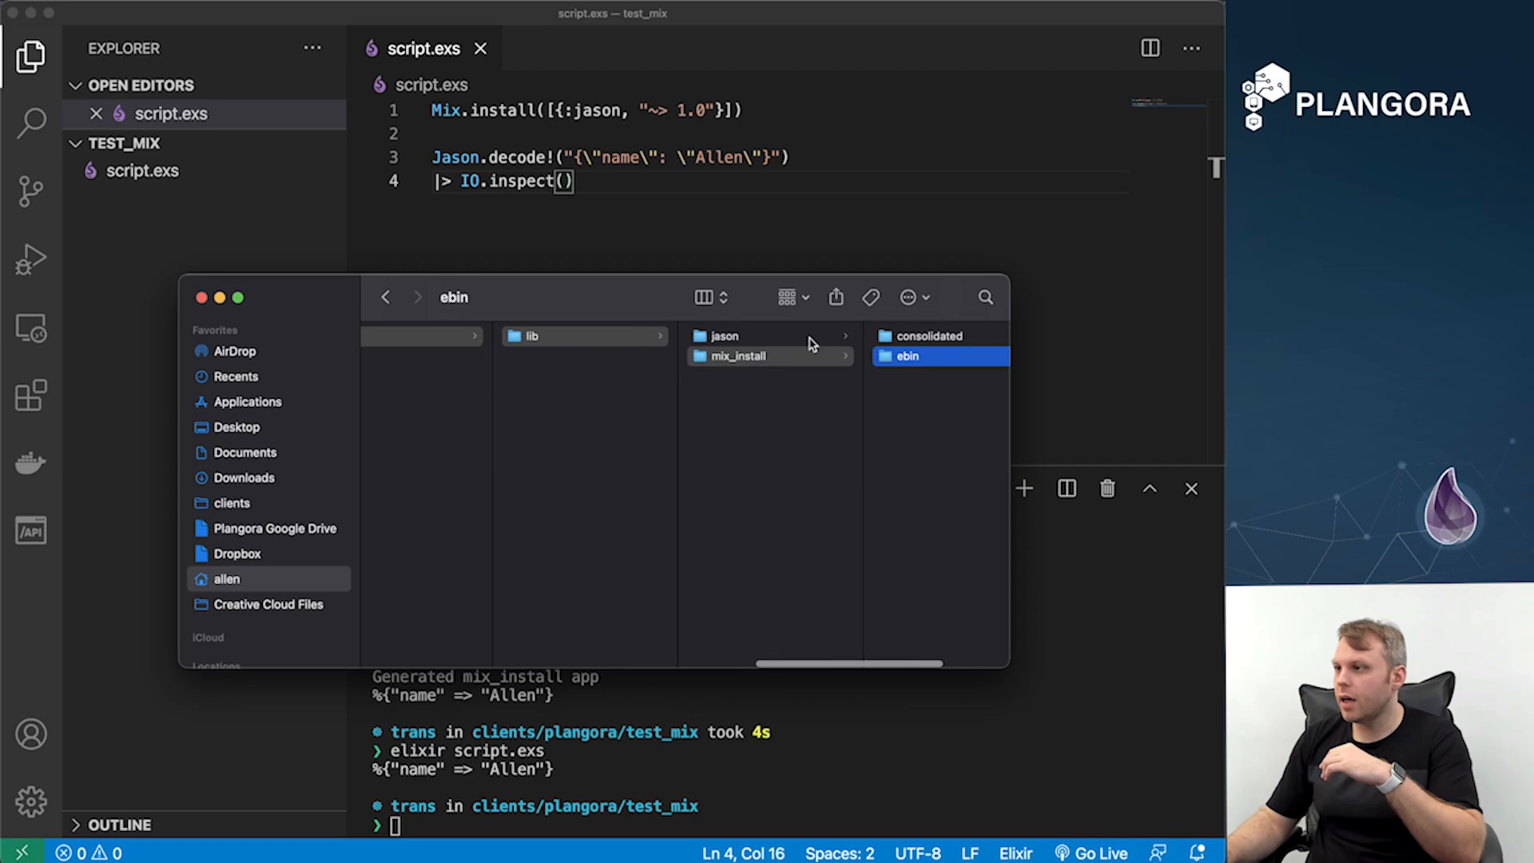
click(723, 335)
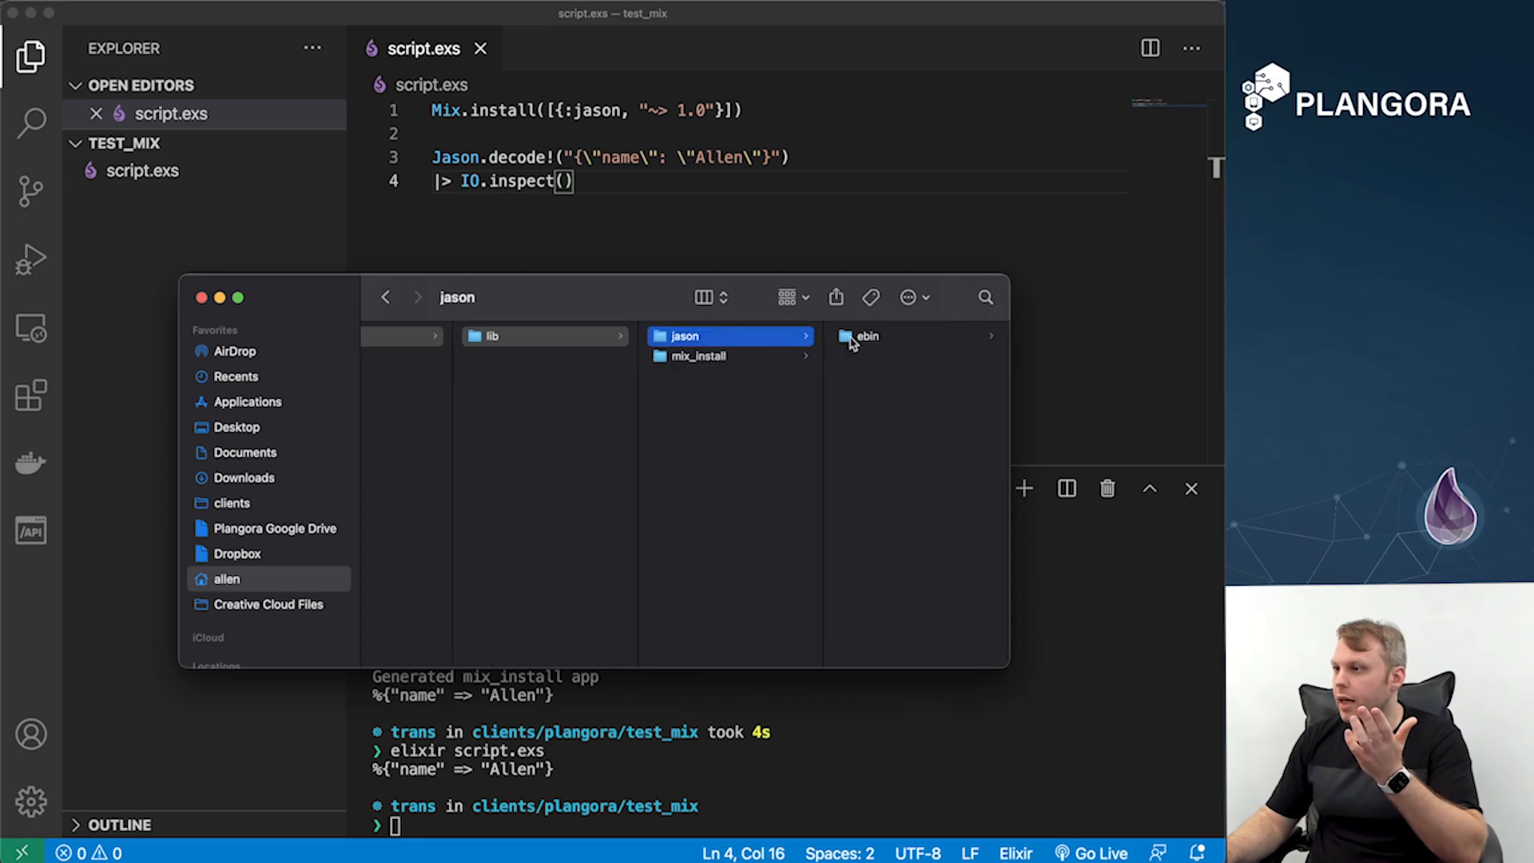
click(869, 335)
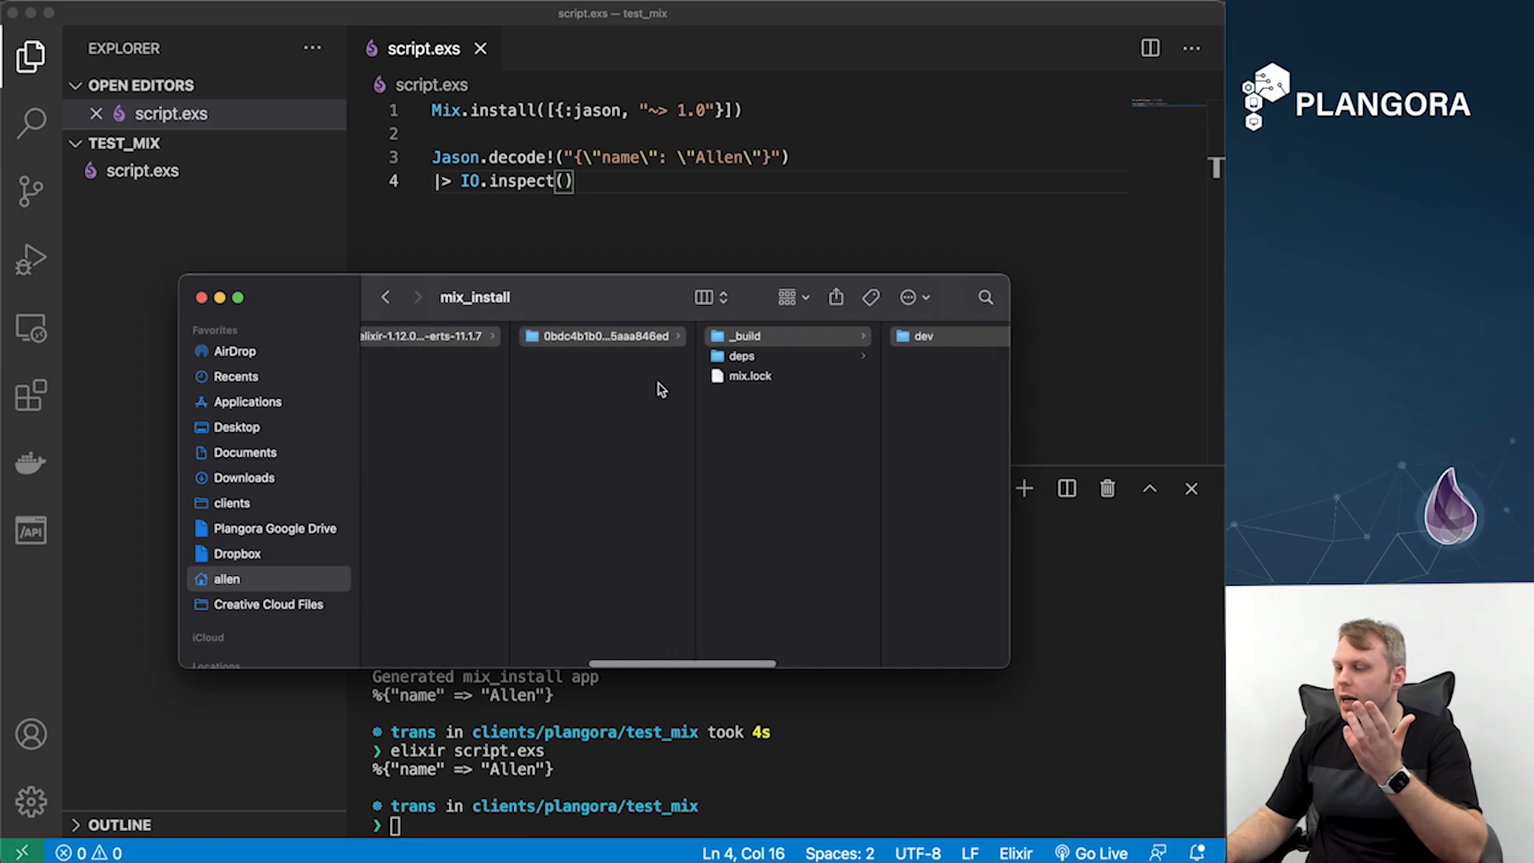
click(602, 335)
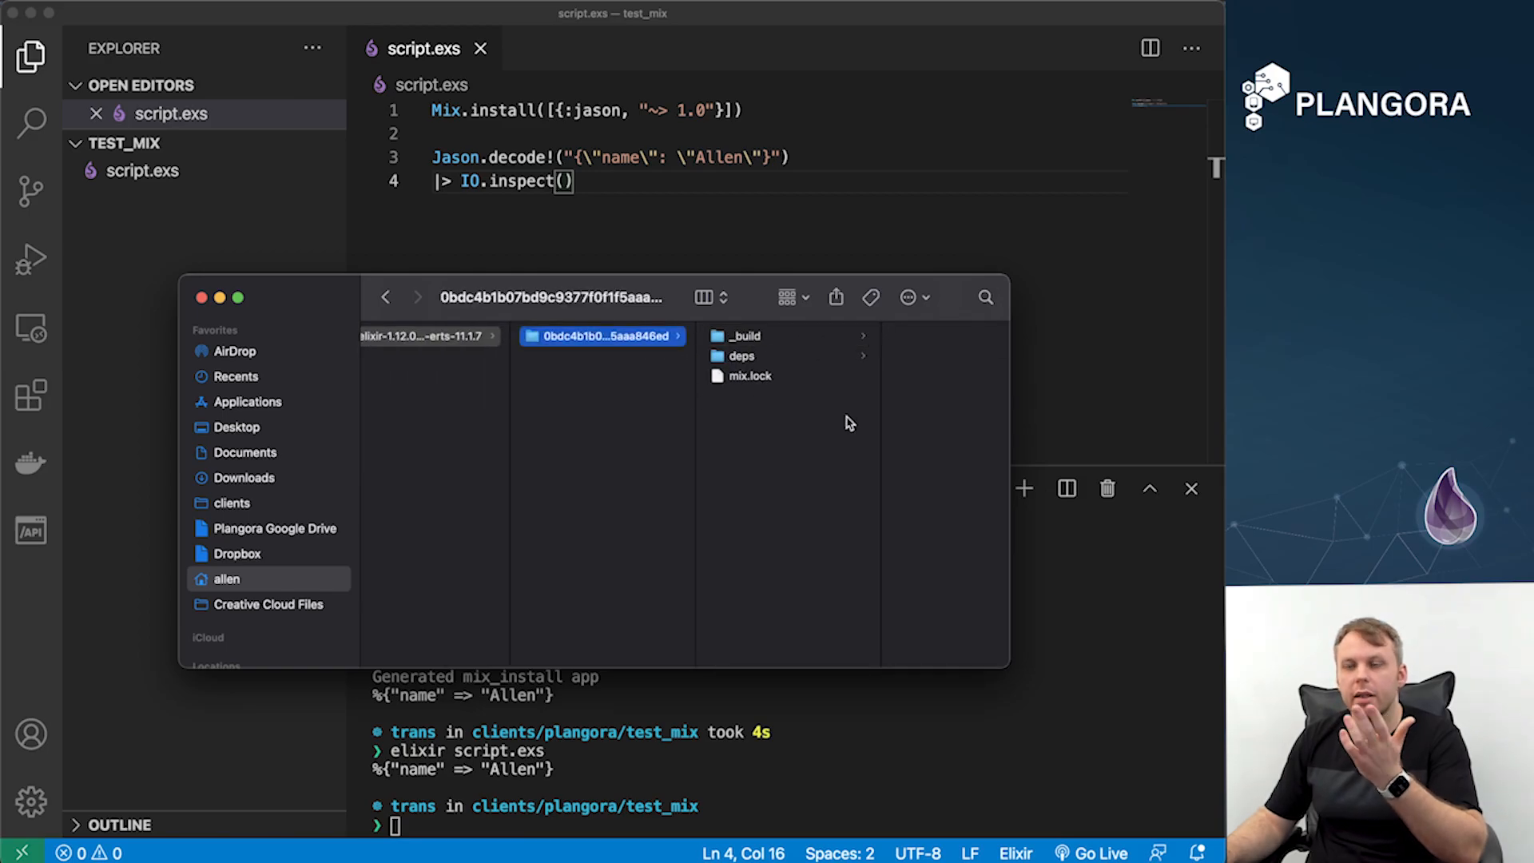